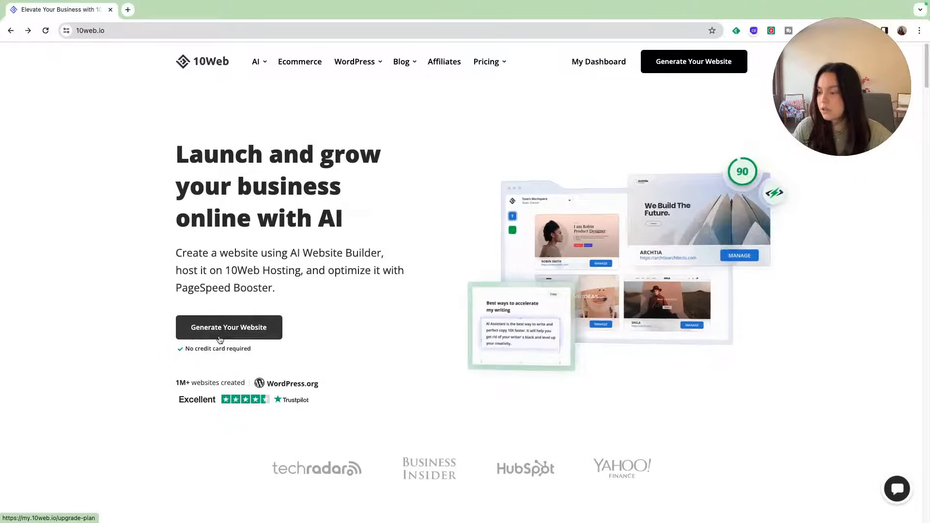
Go from the 10web.io homepage via Generate Your Website to the Websites dashboard.
click(599, 61)
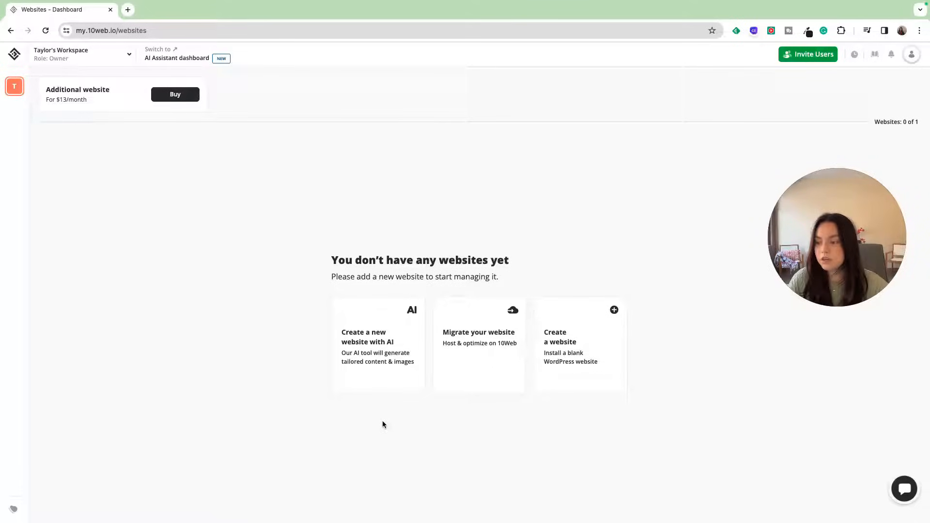
Start a blank WordPress install and enter the site title 'Product Hunt Clone'.
click(378, 344)
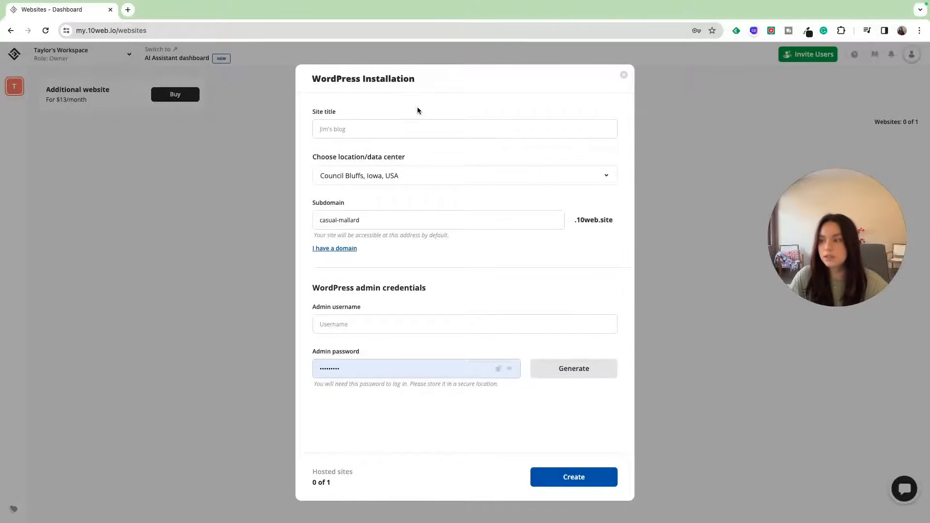
click(465, 129)
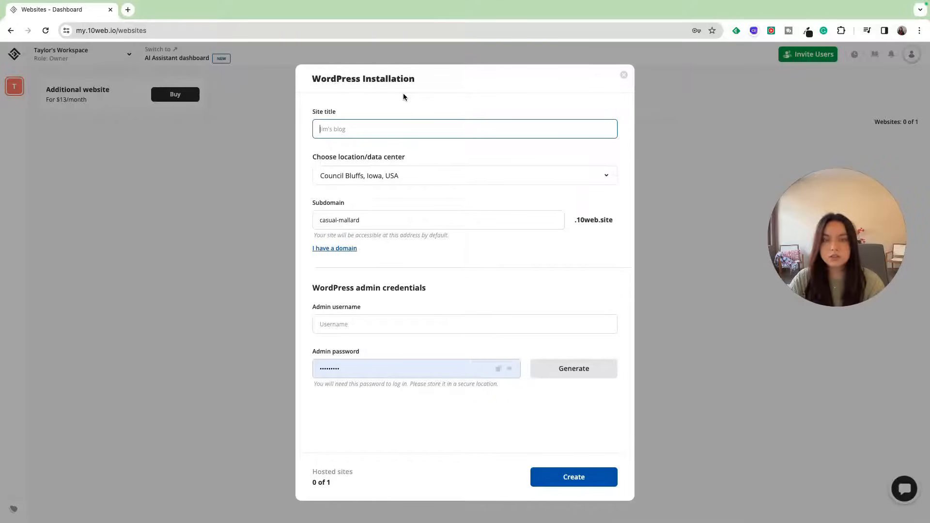
text(P)
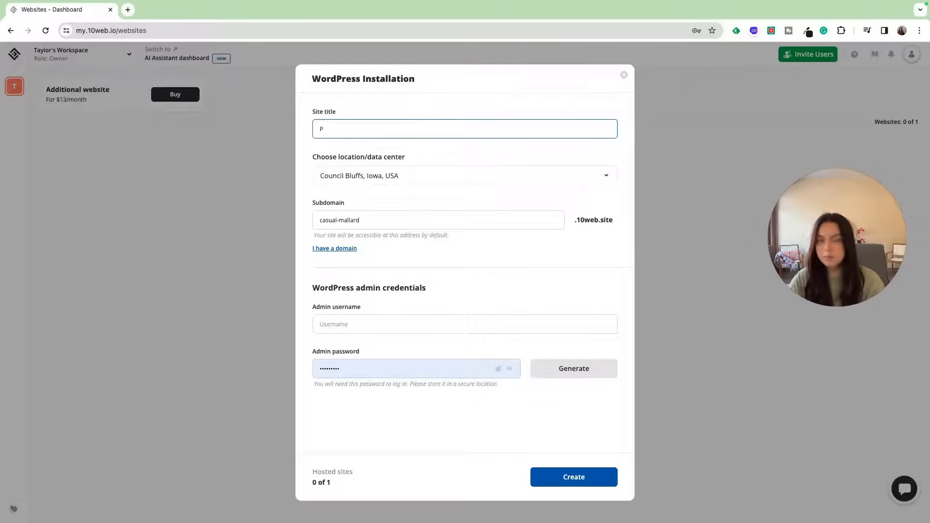
text(roduct Hunt Clon)
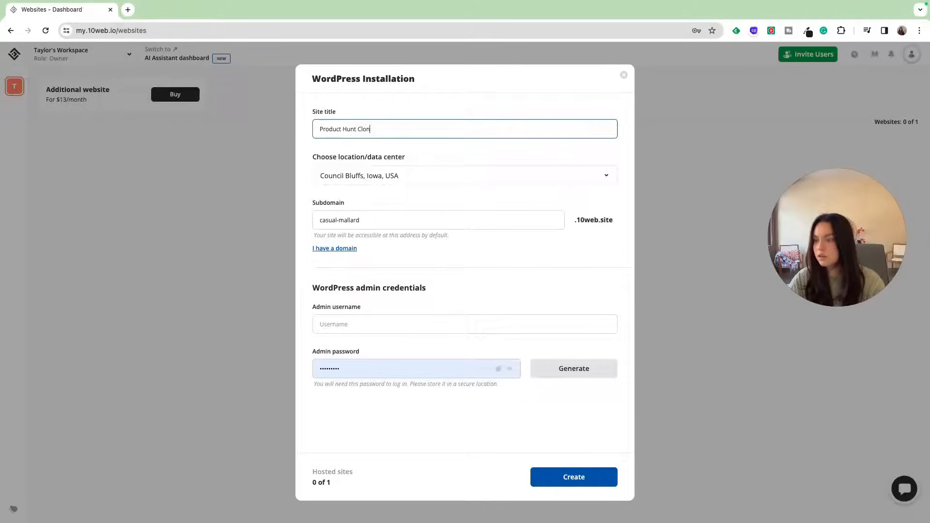
text(e)
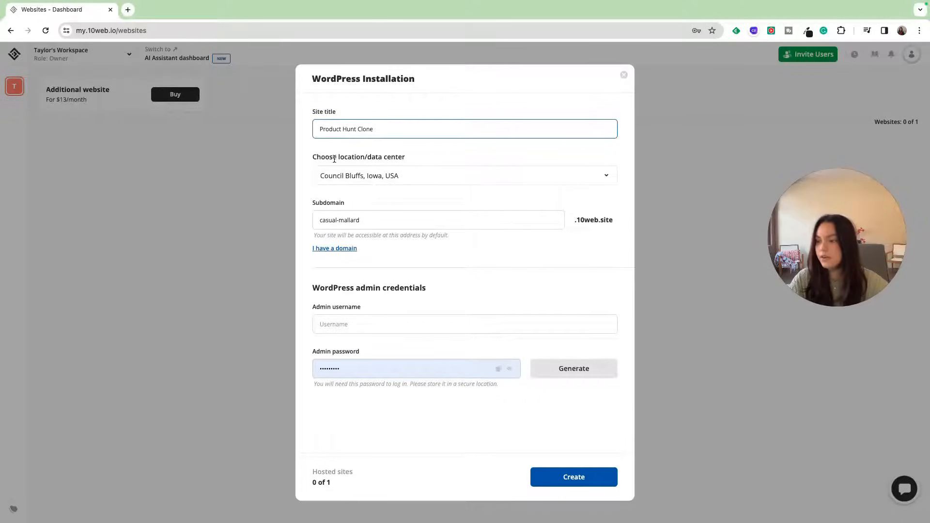
mouse_move(588, 152)
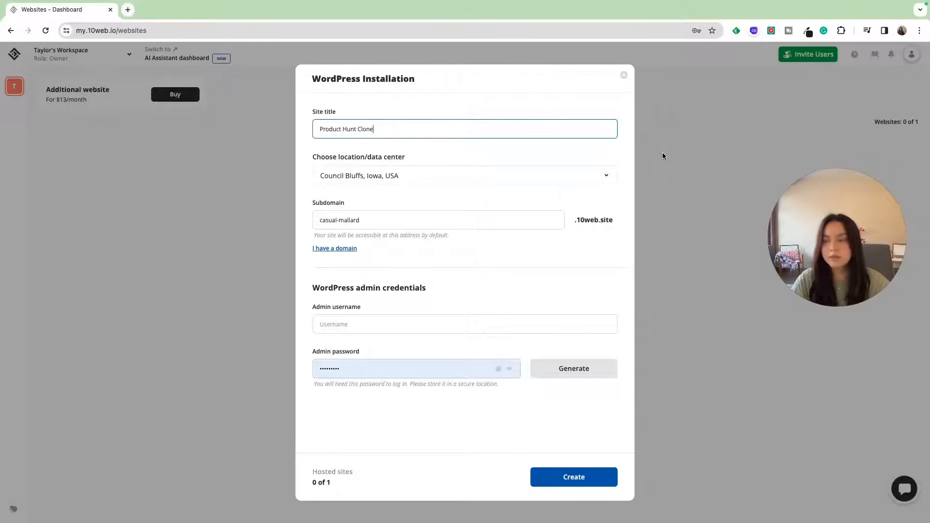
Keep the Council Bluffs data center, add a domain field, and enter admin username 'taylor'.
click(465, 175)
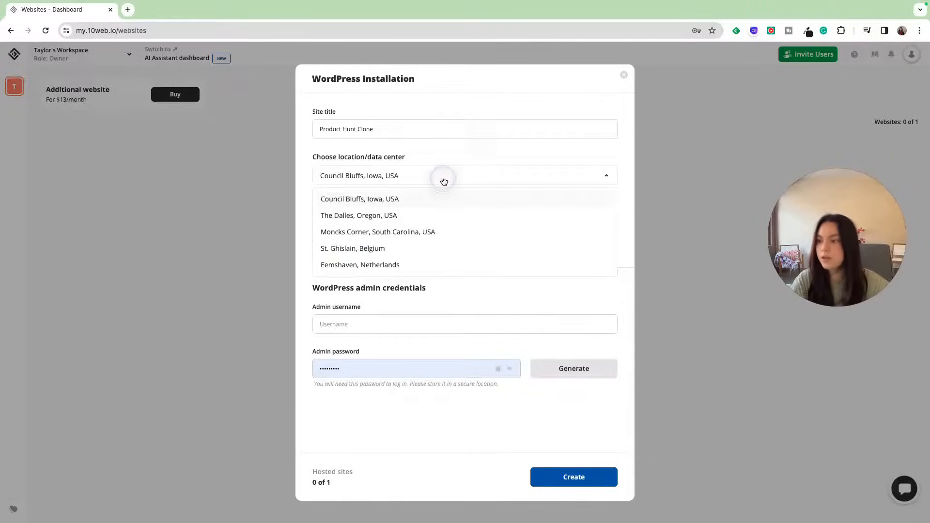
scroll(down, 3)
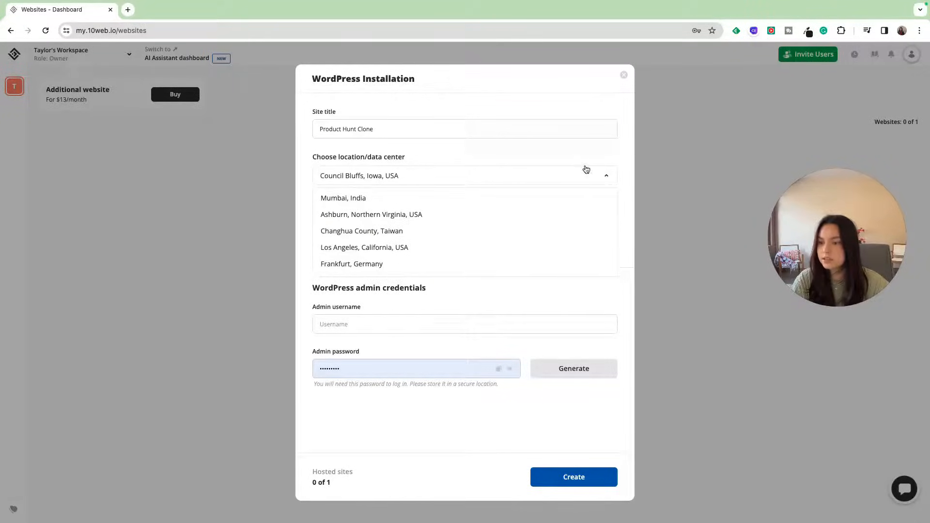
click(465, 176)
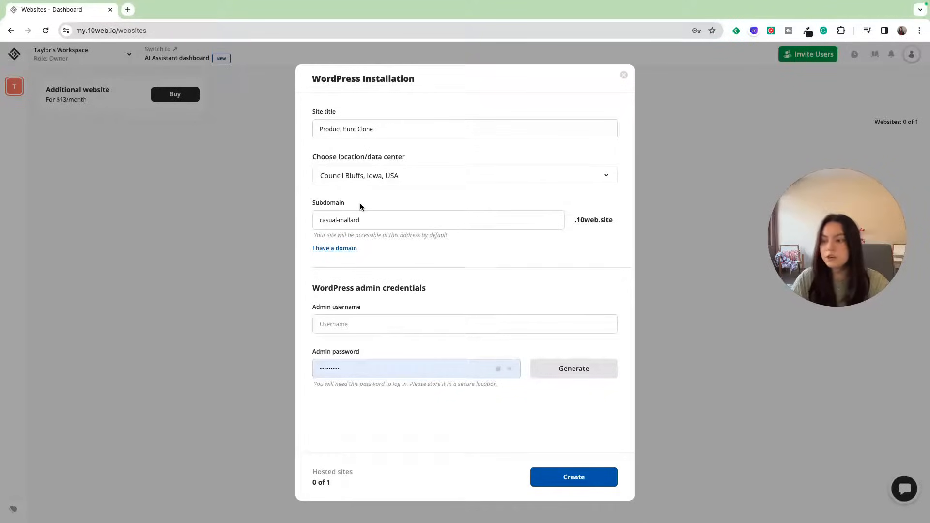
mouse_move(342, 244)
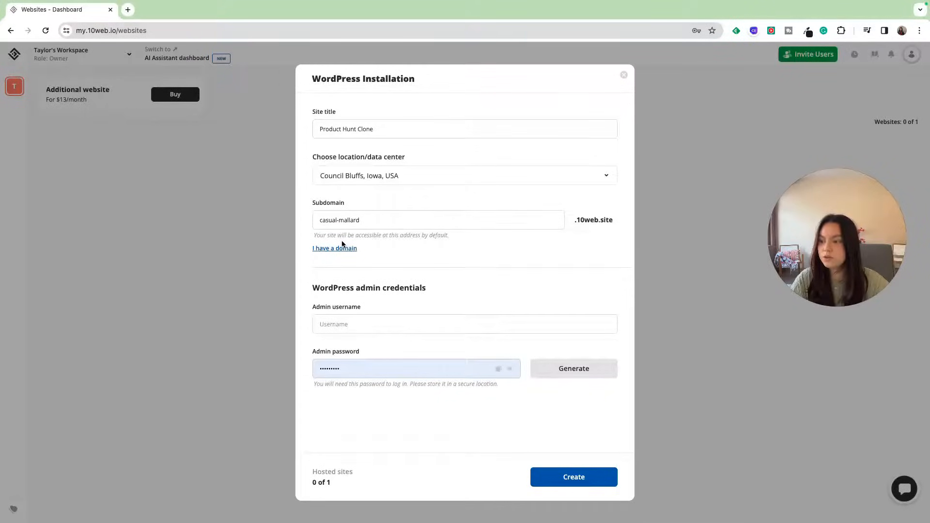
click(334, 248)
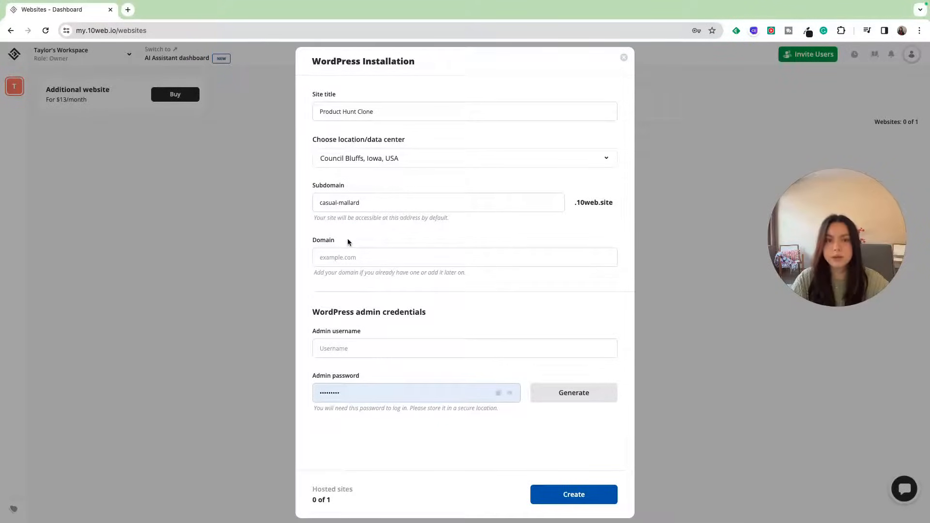
mouse_move(421, 189)
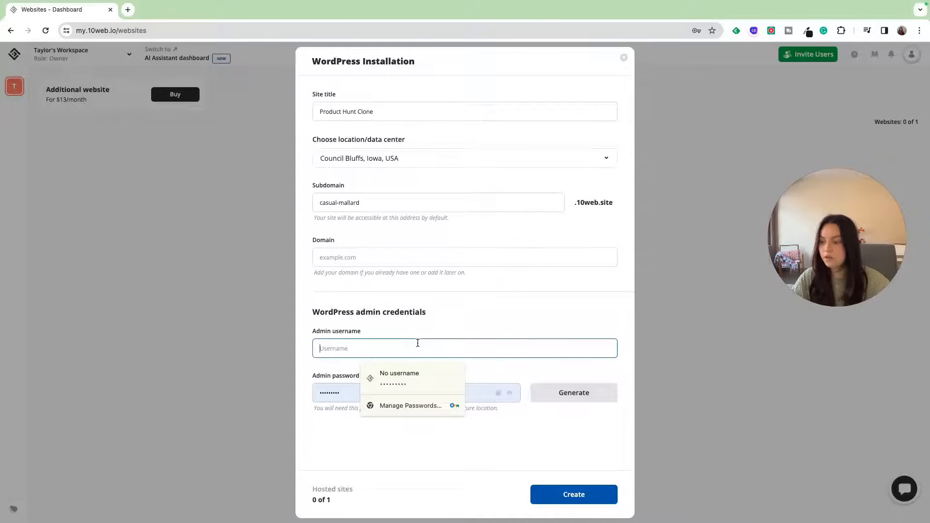
text(taylor)
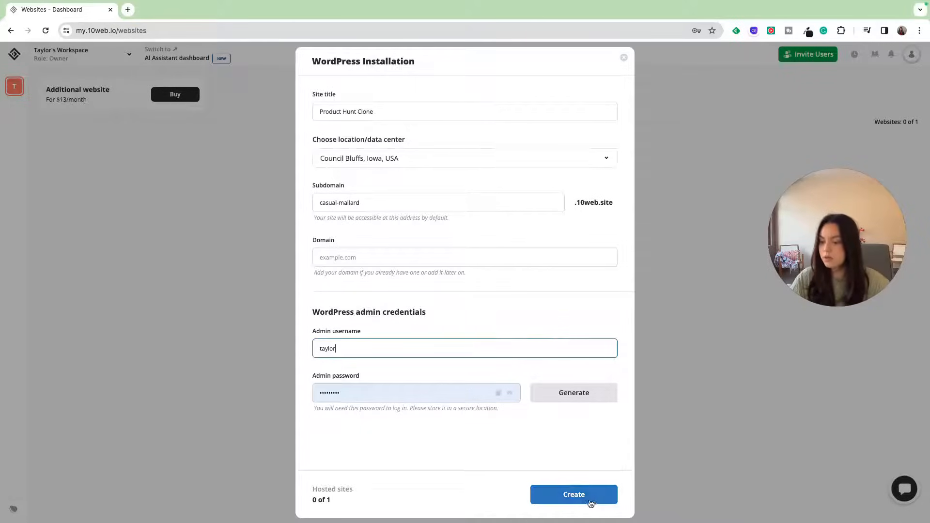
Create the Product Hunt Clone site and confirm the Congrats dialog with Let's Start.
click(573, 494)
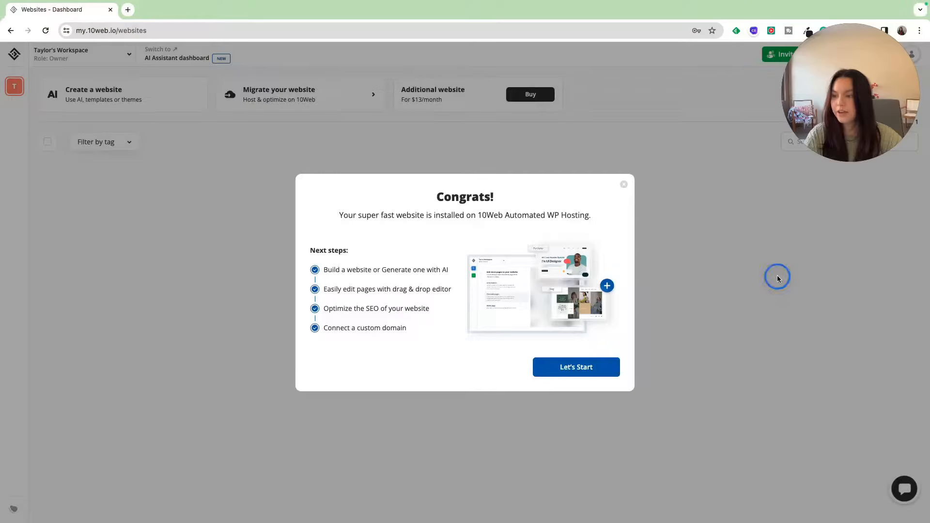
mouse_move(530, 236)
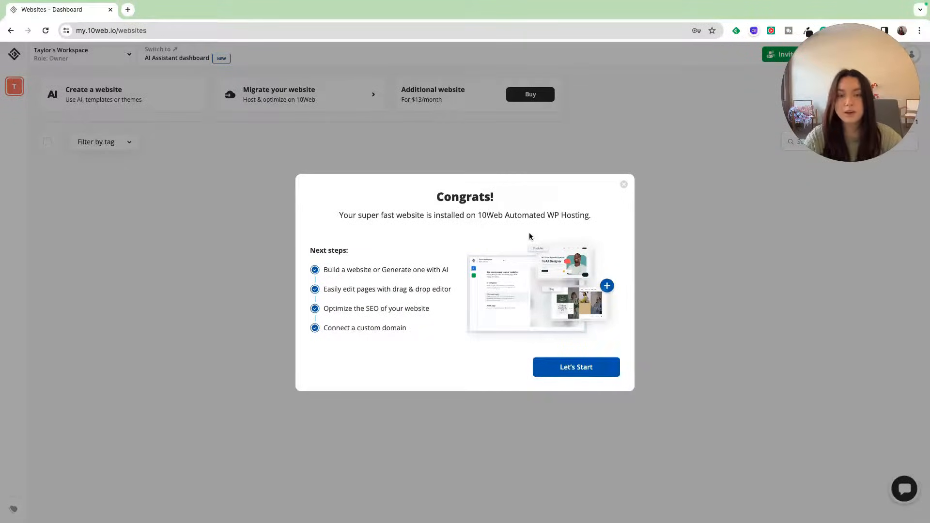
click(575, 367)
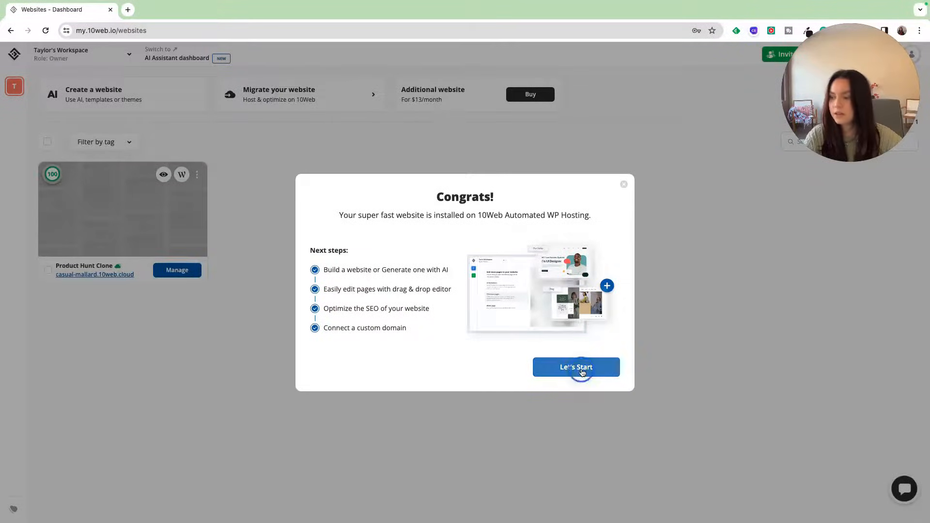
Open the new site's AI Builder page from the dashboard.
click(576, 367)
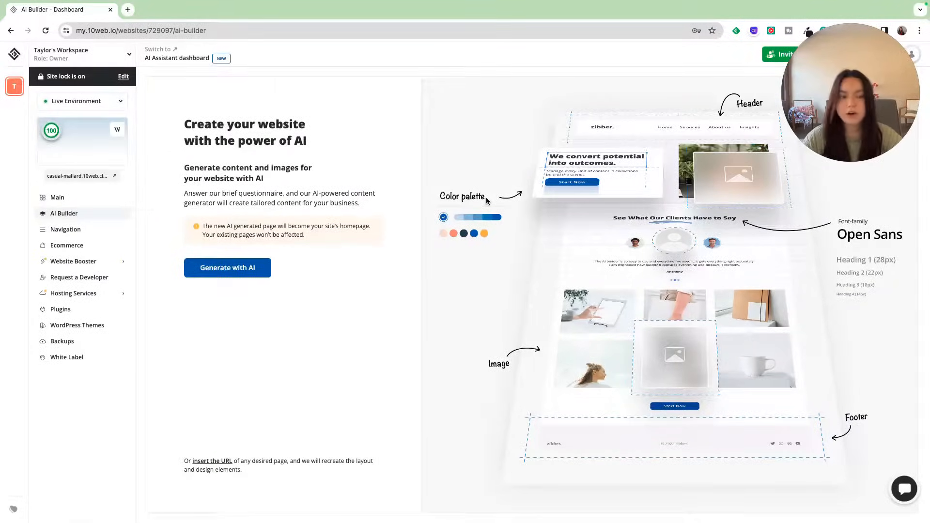
mouse_move(413, 150)
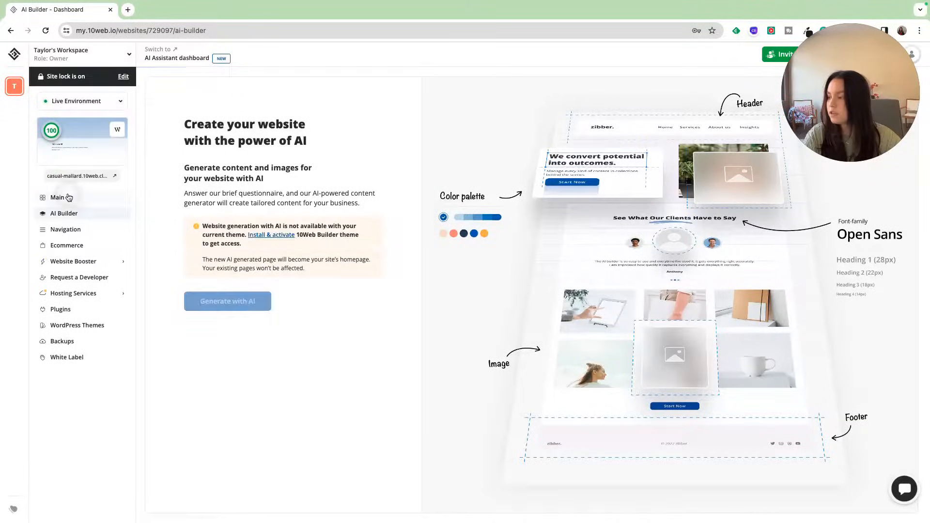
Look over the site's Main overview, Navigation menus and Ecommerce toolkit pages.
click(58, 198)
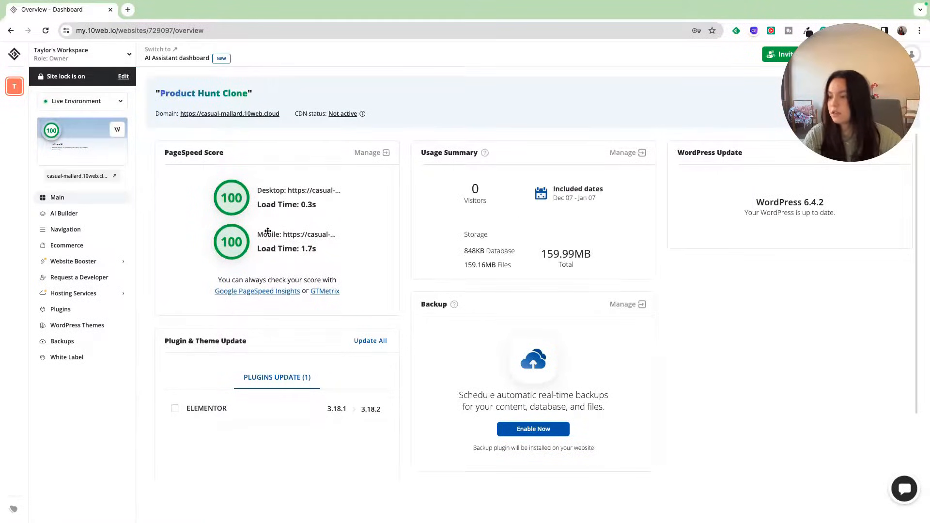
mouse_move(365, 248)
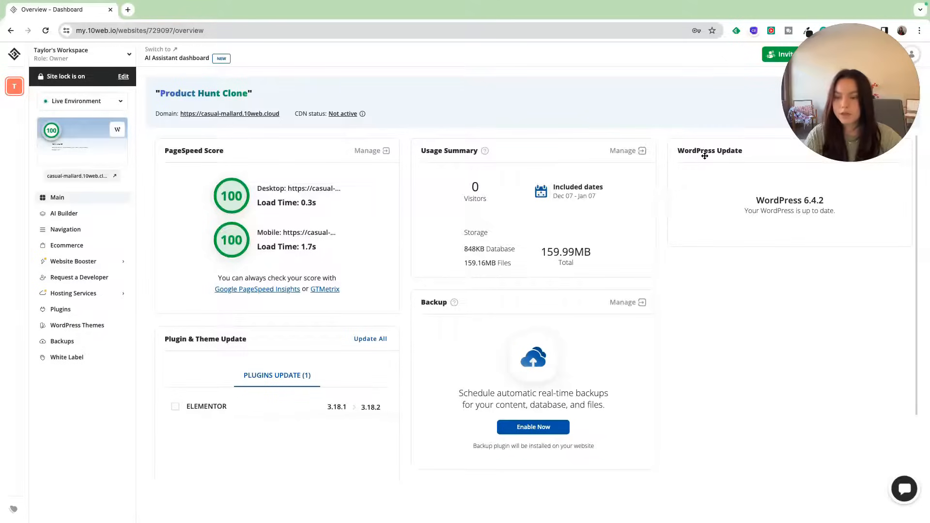
scroll(down, 3)
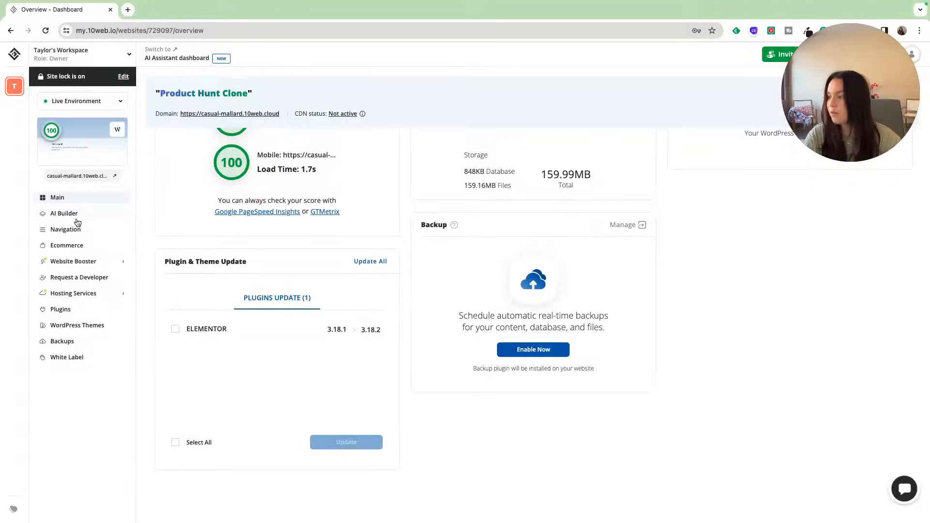
click(64, 230)
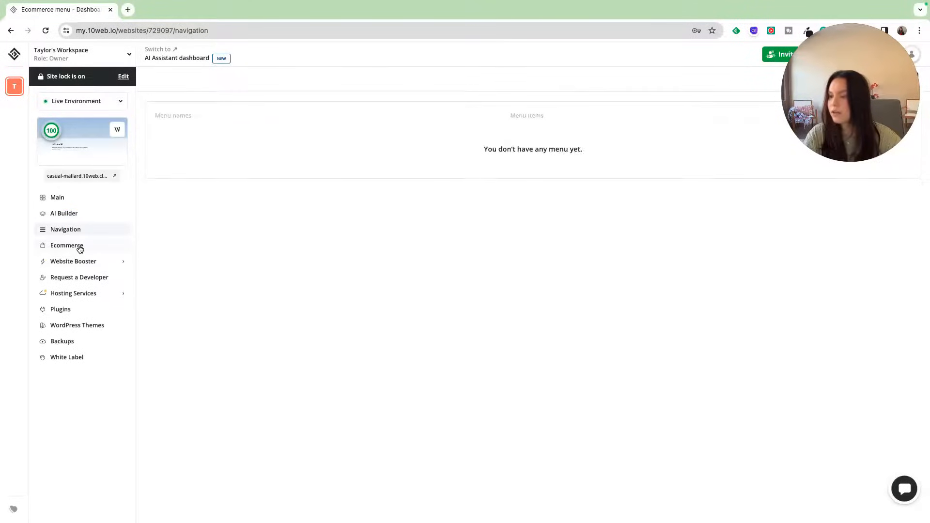
click(66, 245)
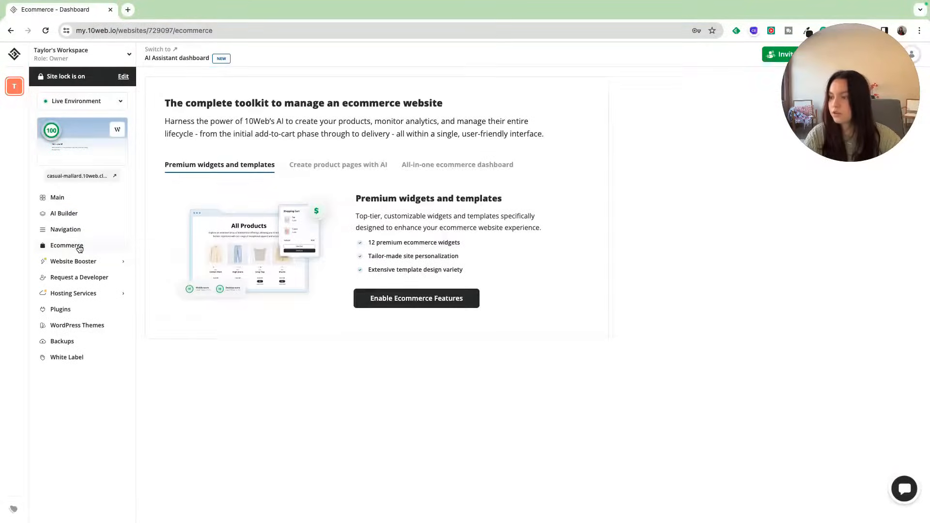
mouse_move(87, 318)
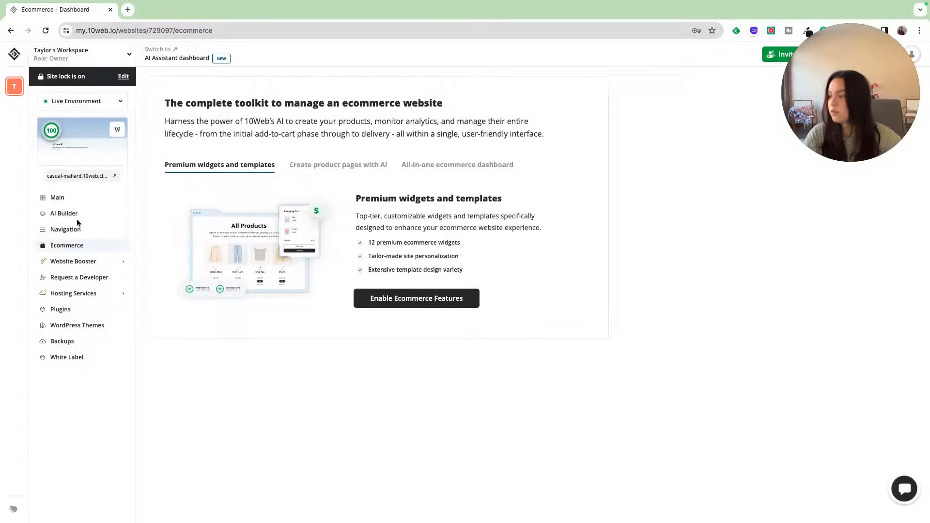
Return to the AI Builder page through the left sidebar.
click(64, 213)
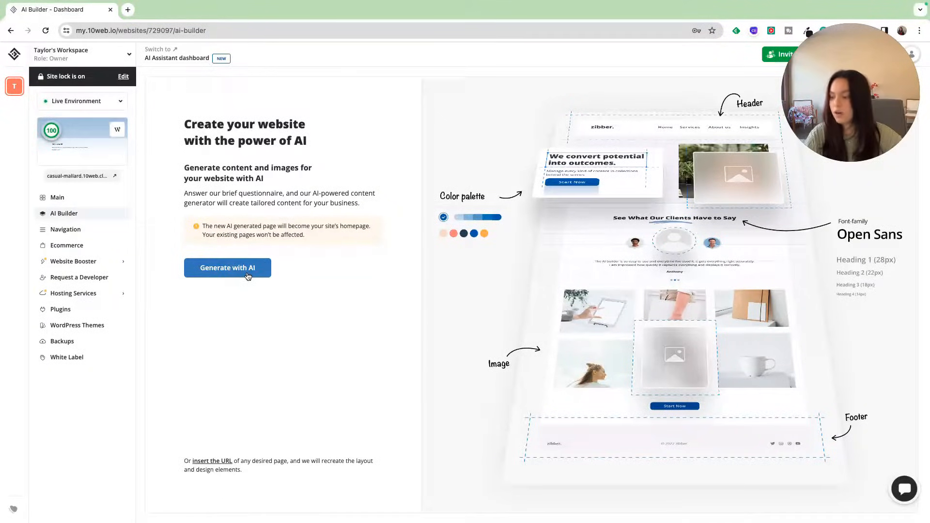
mouse_move(216, 461)
text(P)
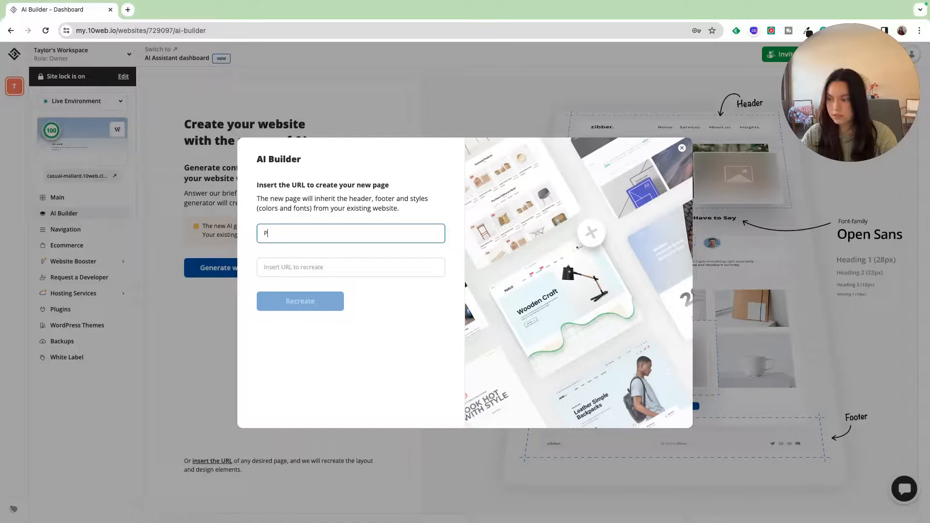
text(H Clone)
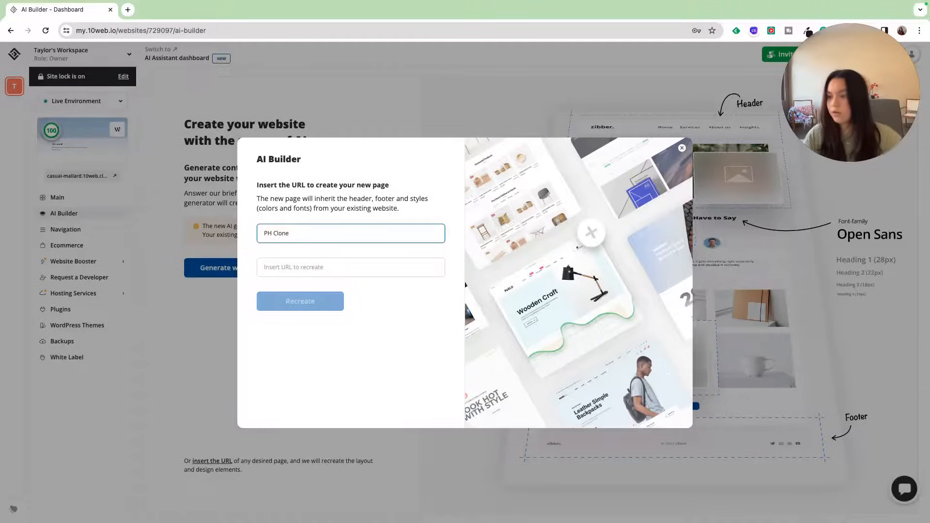
text(https://www.producthunt.com/)
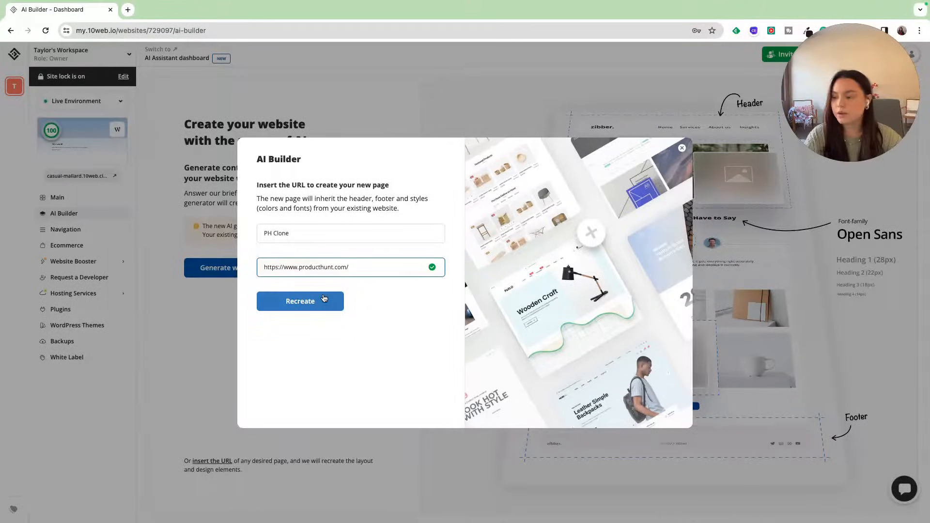
click(299, 301)
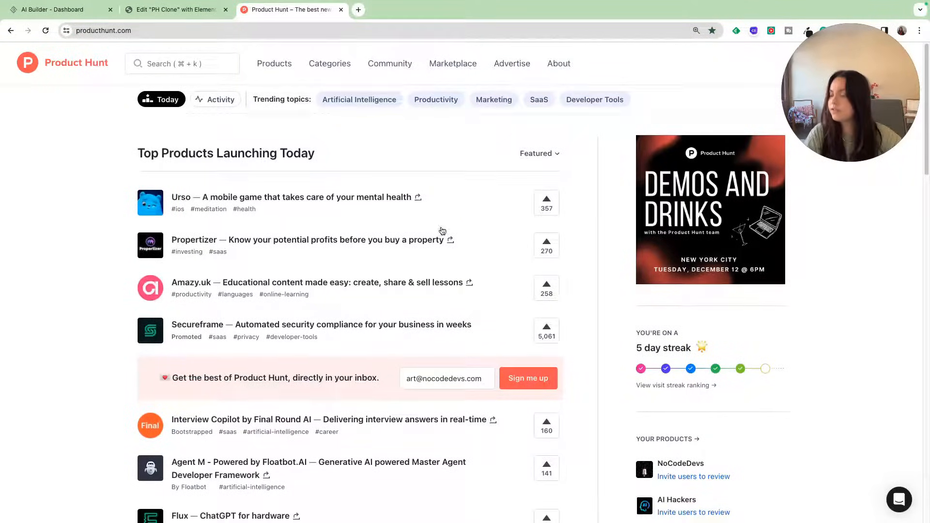
Scroll through Product Hunt's homepage product list, then switch to the Edit PH Clone tab.
scroll(down, 3)
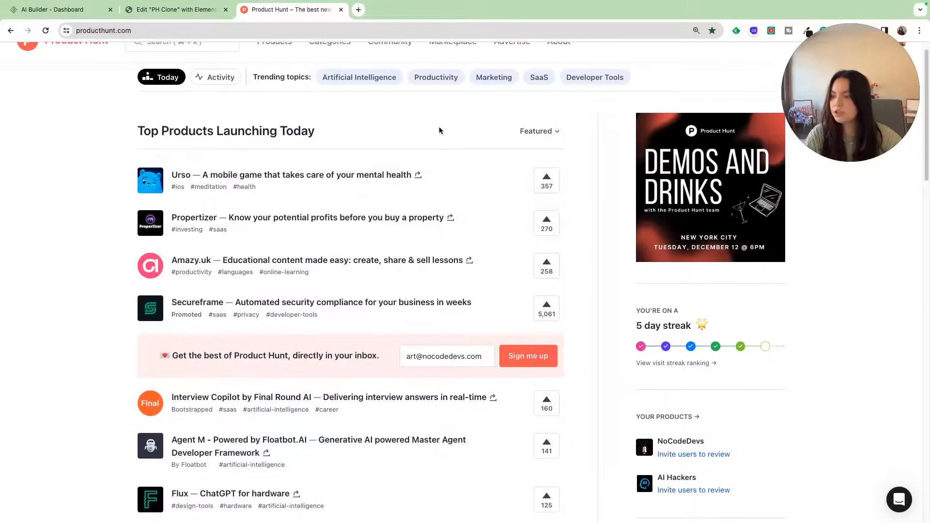
scroll(down, 3)
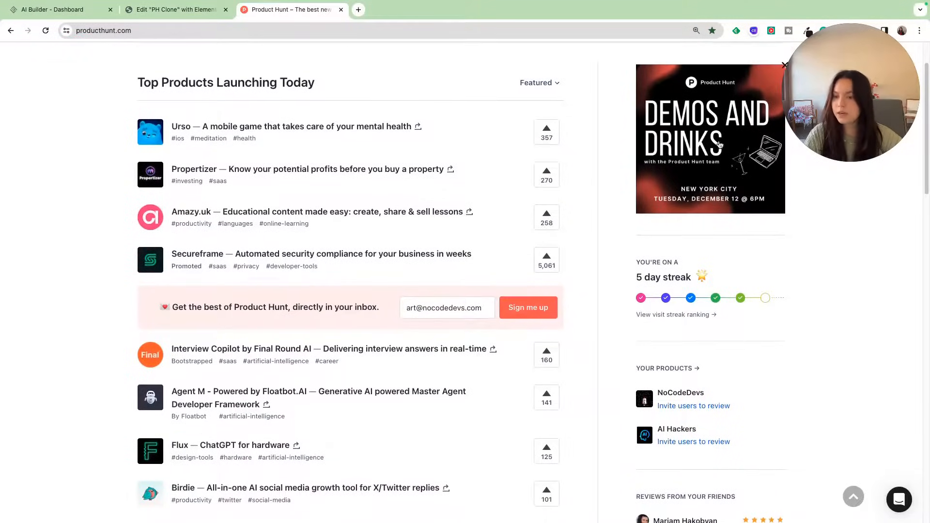
scroll(down, 3)
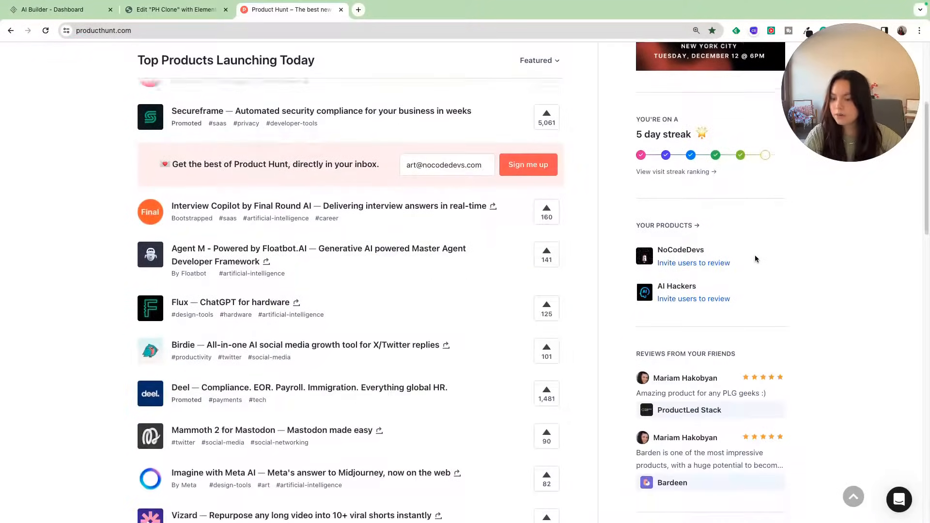
scroll(down, 3)
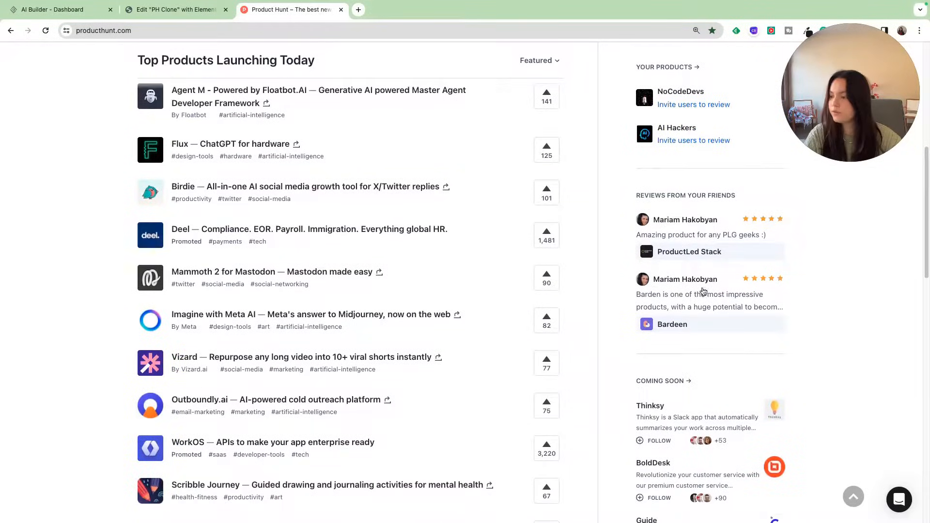
scroll(down, 3)
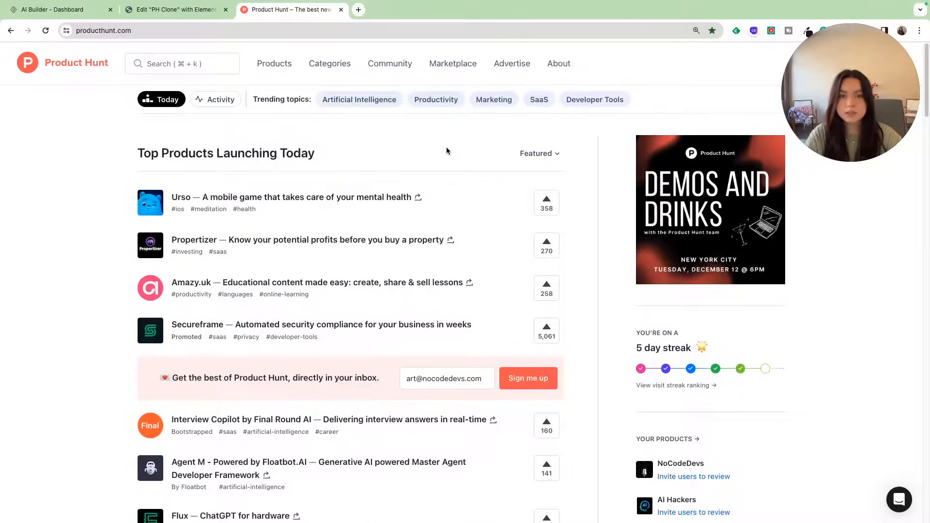
click(173, 10)
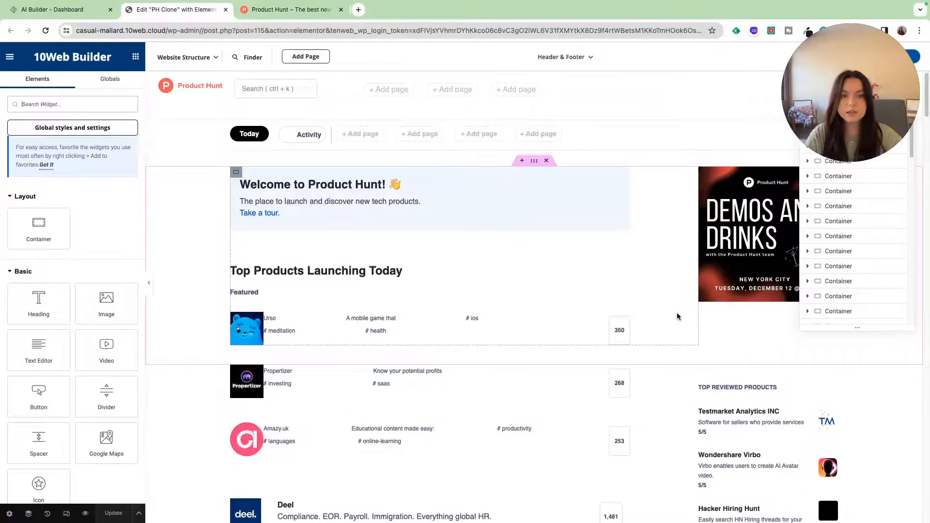
mouse_move(674, 243)
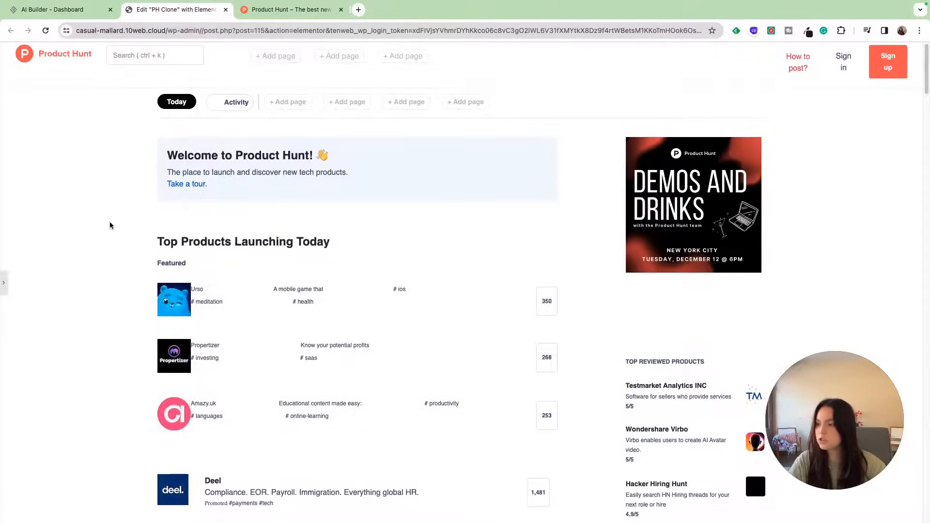
scroll(down, 3)
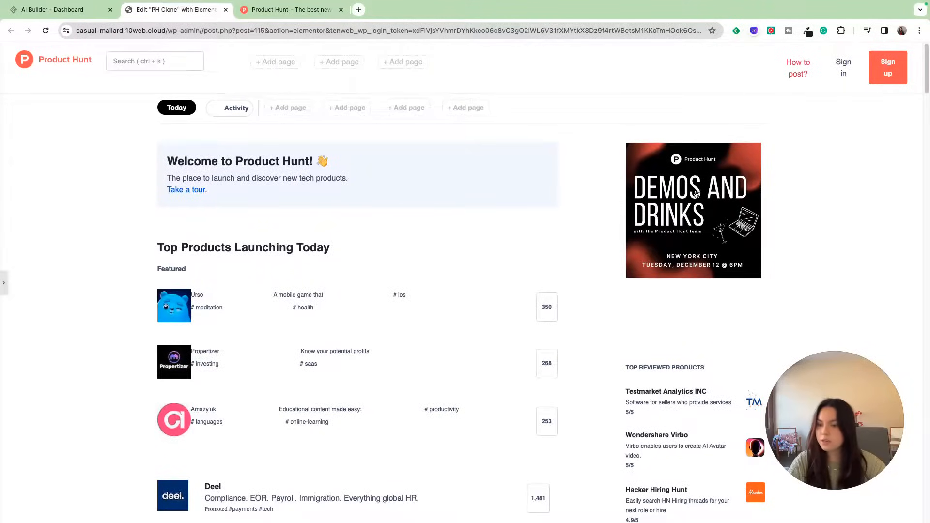
scroll(down, 3)
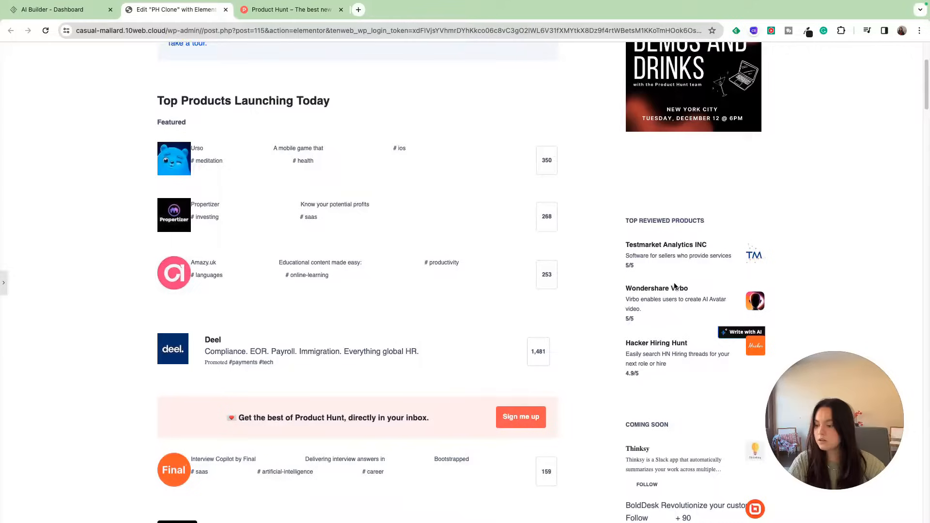
scroll(down, 3)
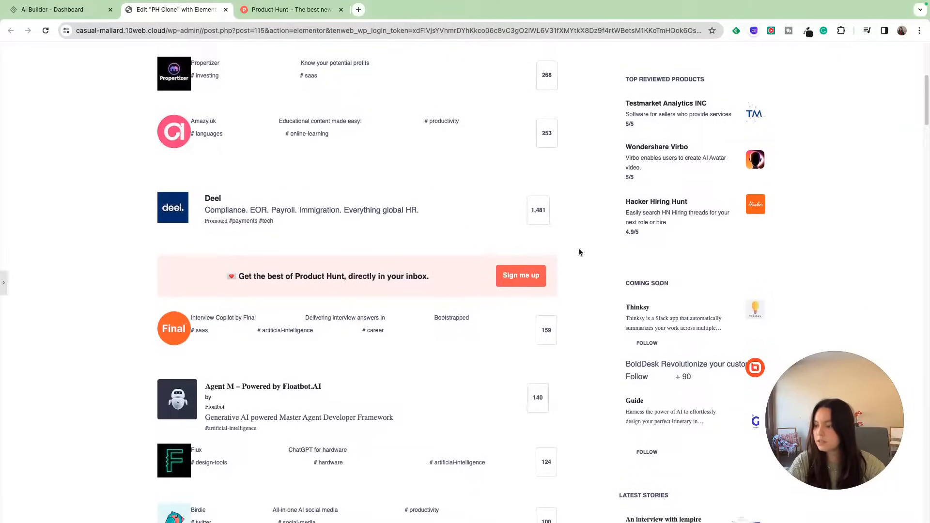
scroll(down, 3)
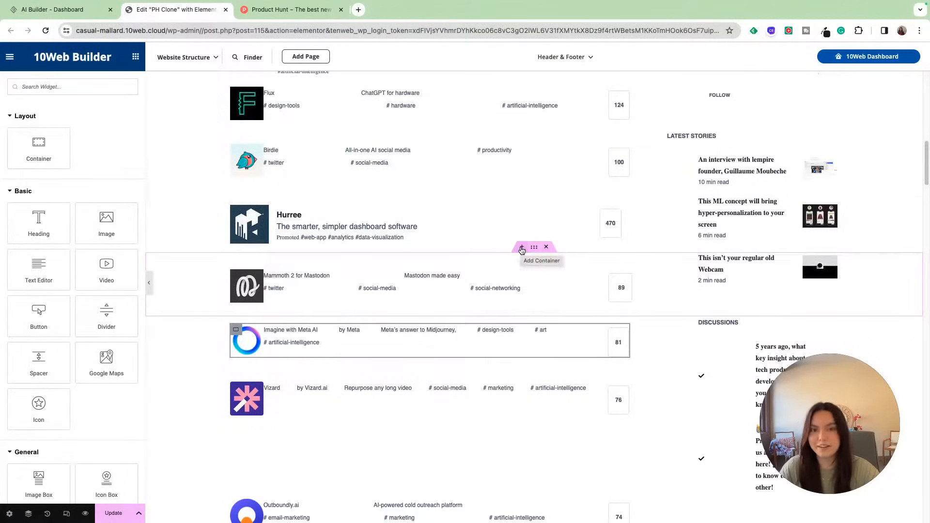
Select the Discussions icon list widget and open its first item's settings.
scroll(down, 3)
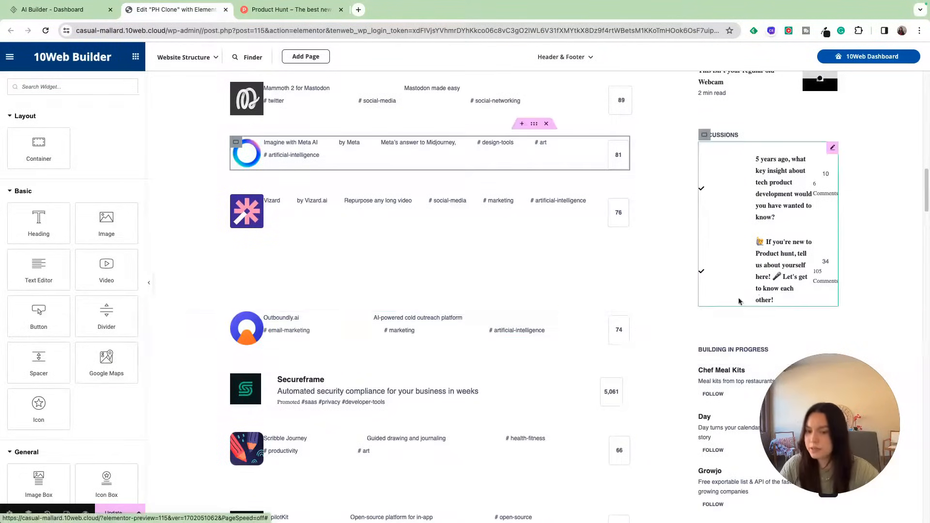
click(833, 148)
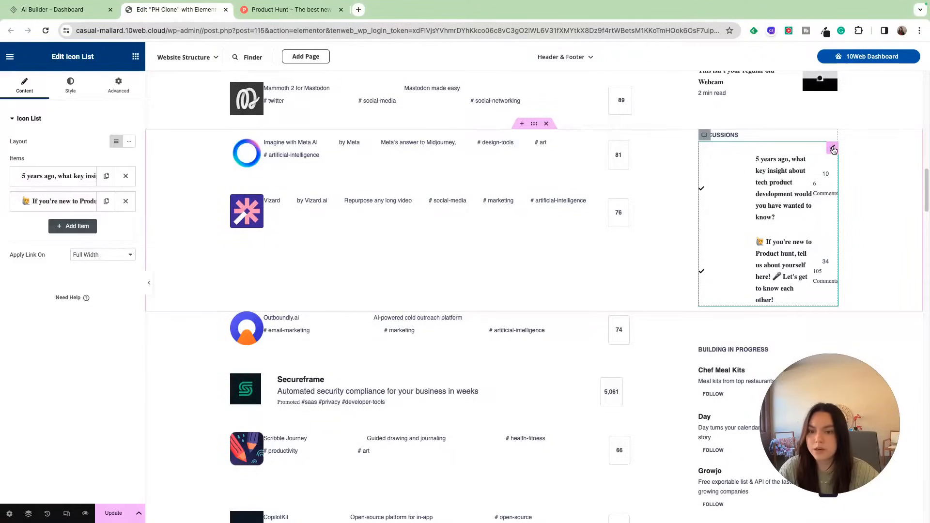
click(833, 148)
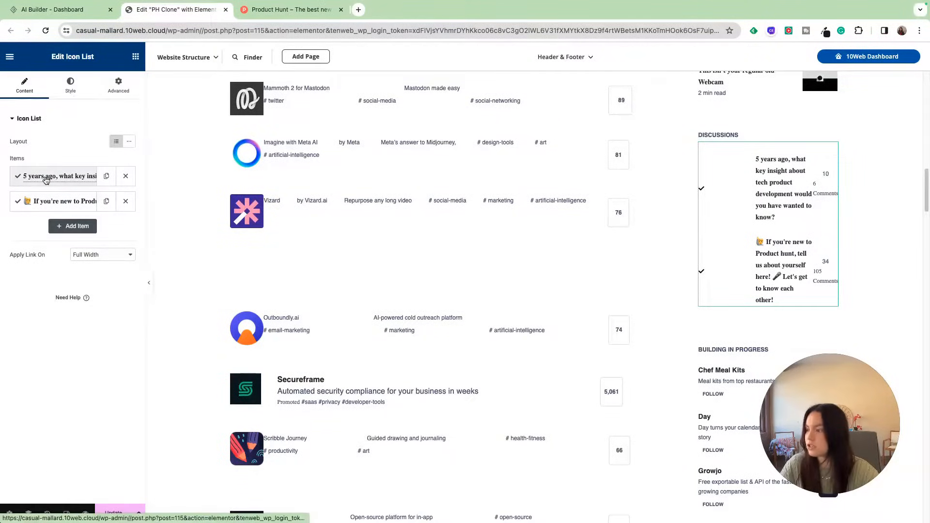
click(129, 141)
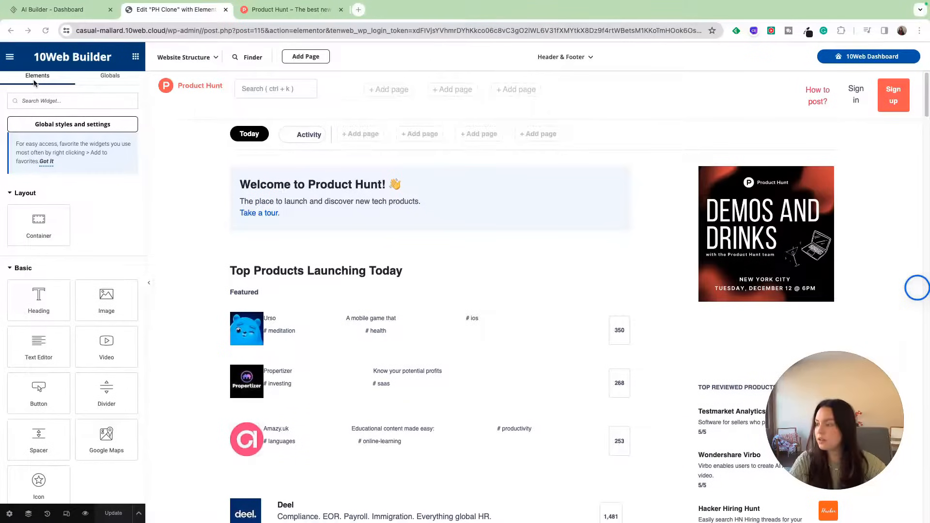
Browse the Elements widget list down to the premium widgets, then view the empty Globals tab.
scroll(down, 3)
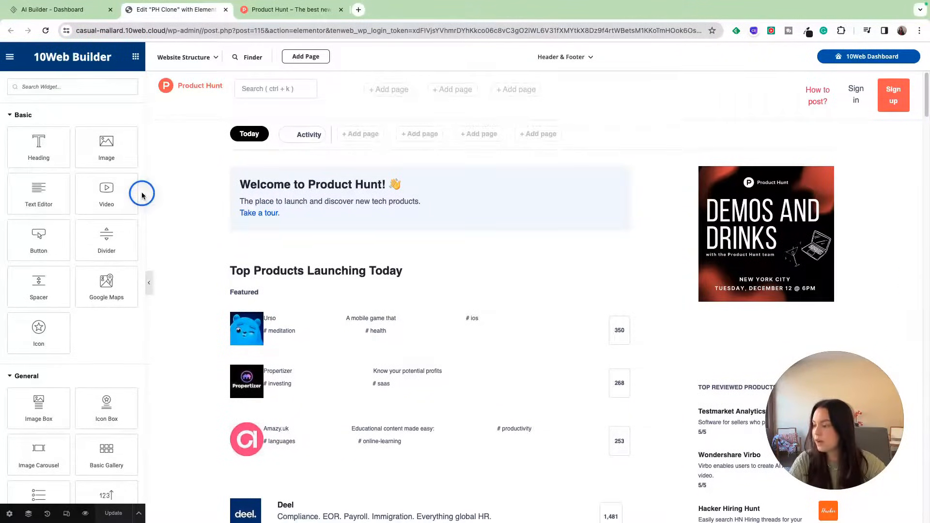
scroll(down, 3)
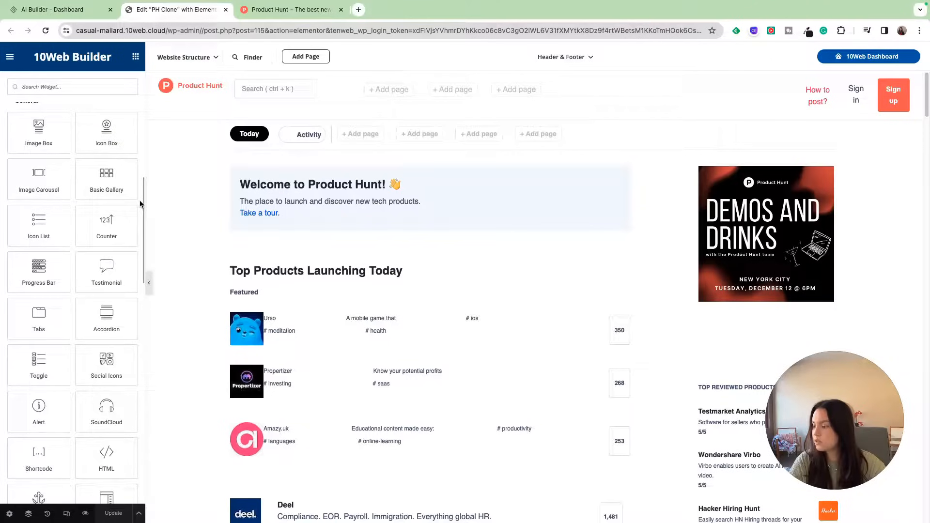
scroll(down, 3)
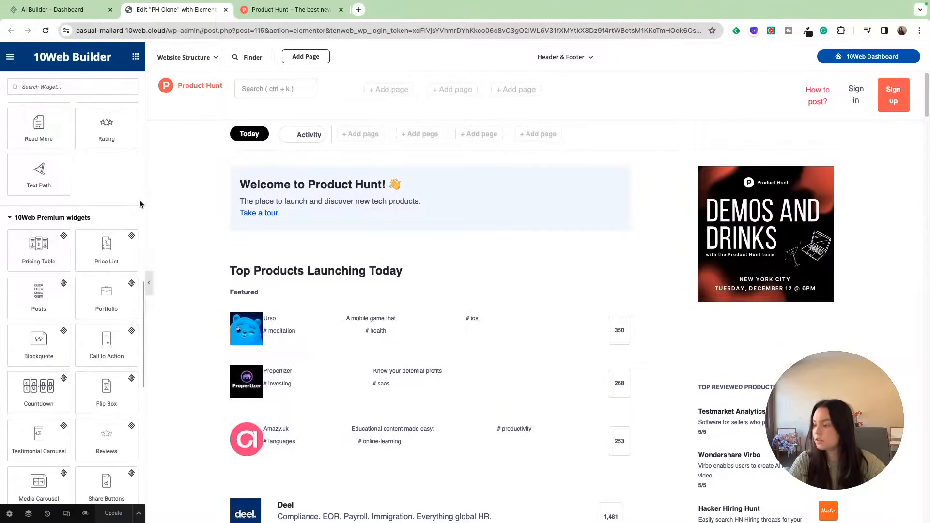
scroll(down, 3)
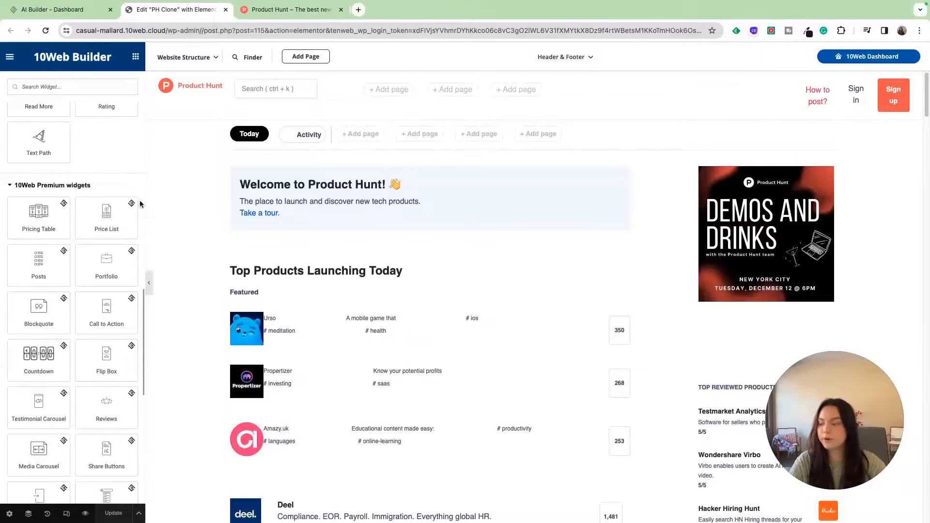
scroll(down, 3)
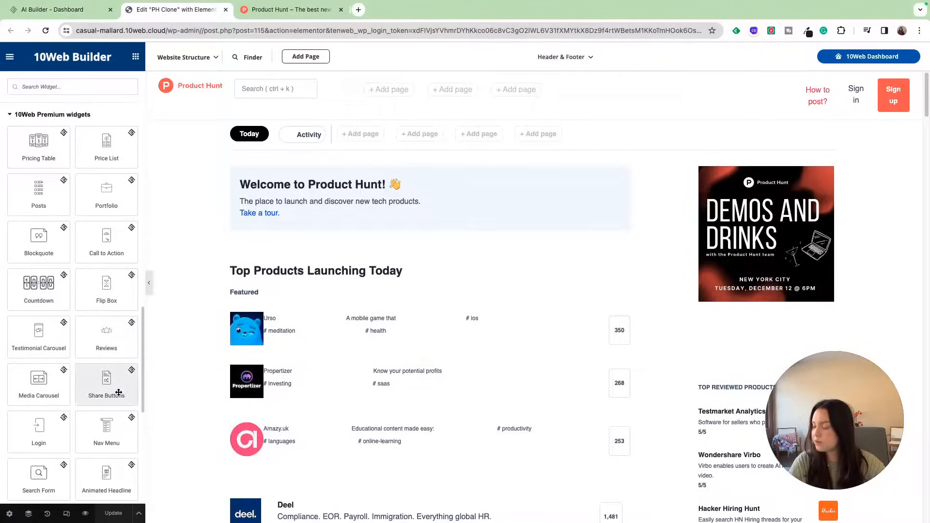
scroll(down, 3)
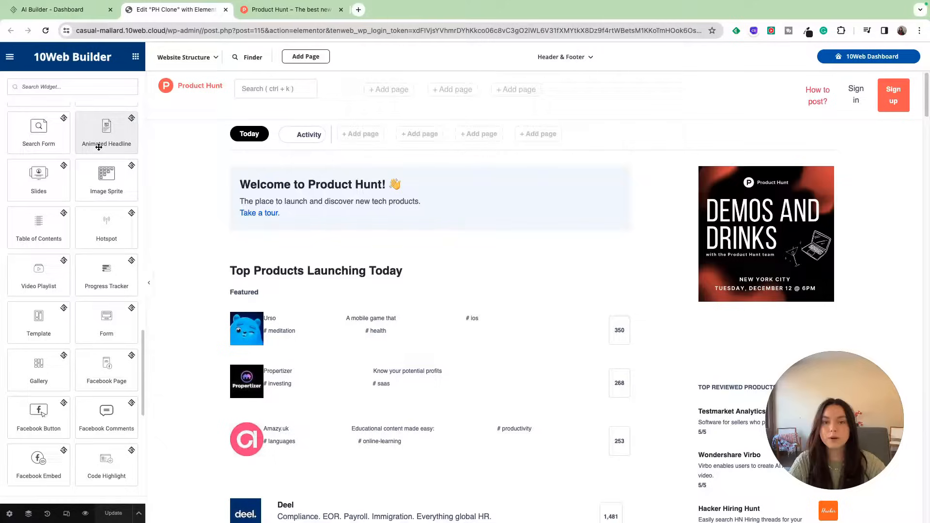
click(110, 79)
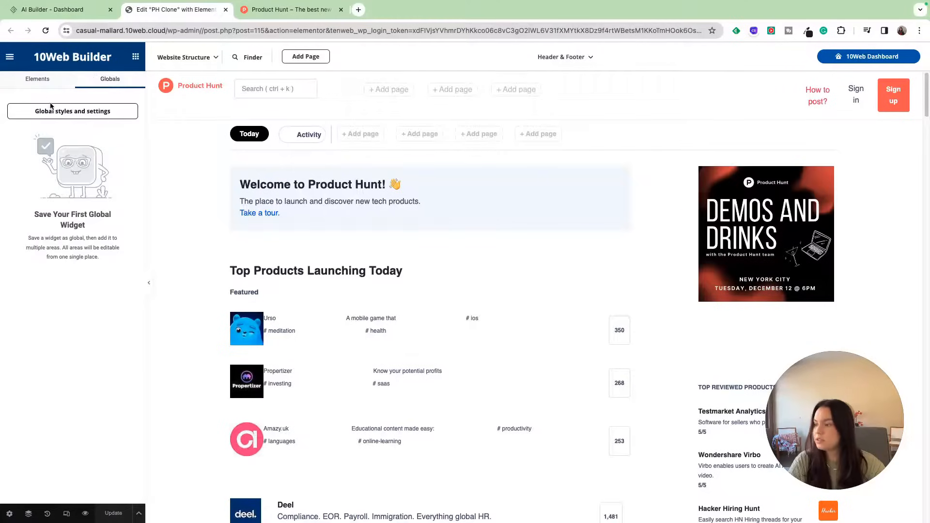